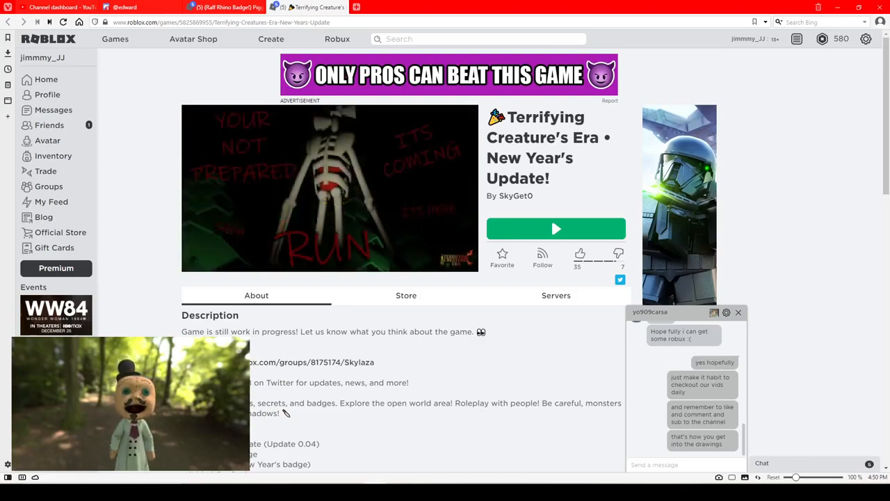
pyautogui.click(556, 229)
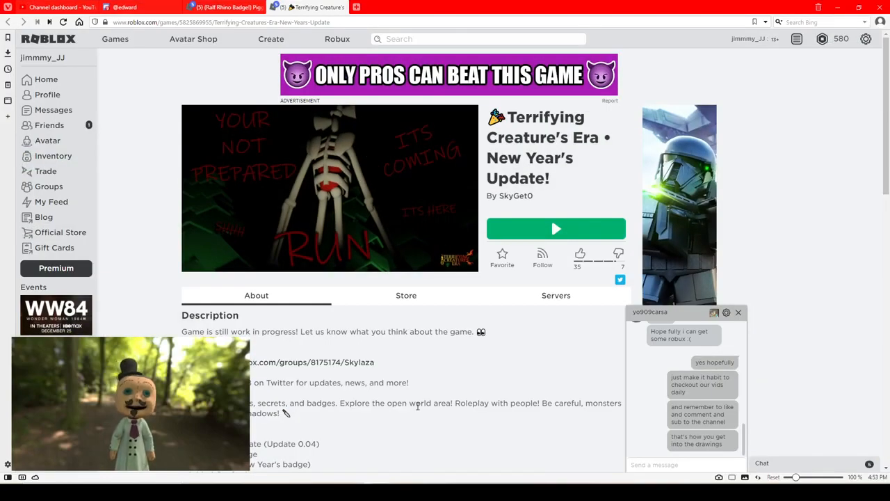
pyautogui.moveTo(329, 424)
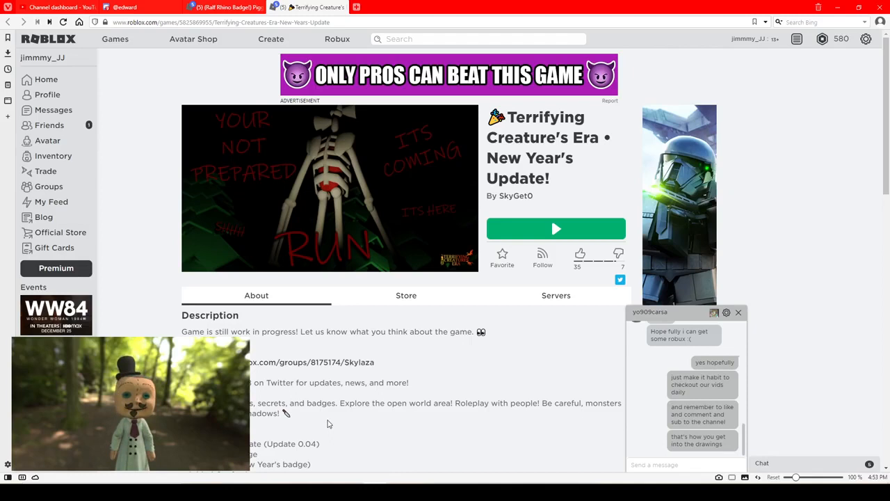